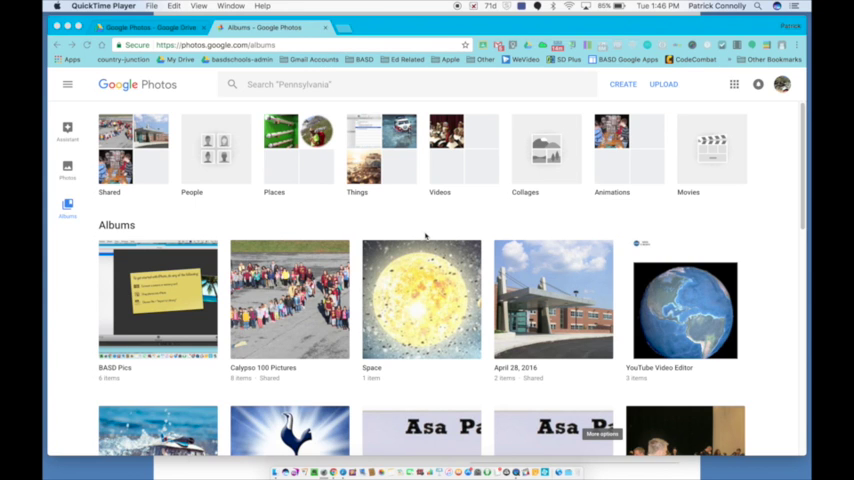
pyautogui.moveTo(424, 234)
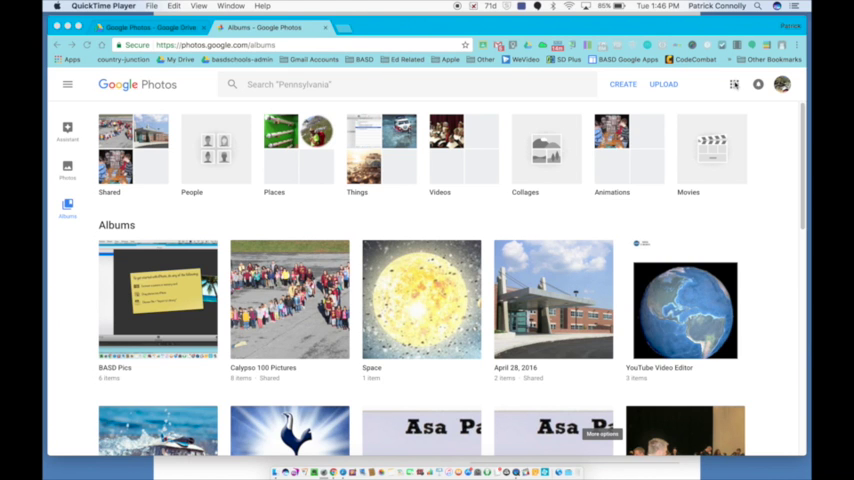
# Step: Upload the five QR code PNG files from the Downloads folder into Google Photos
pyautogui.click(734, 84)
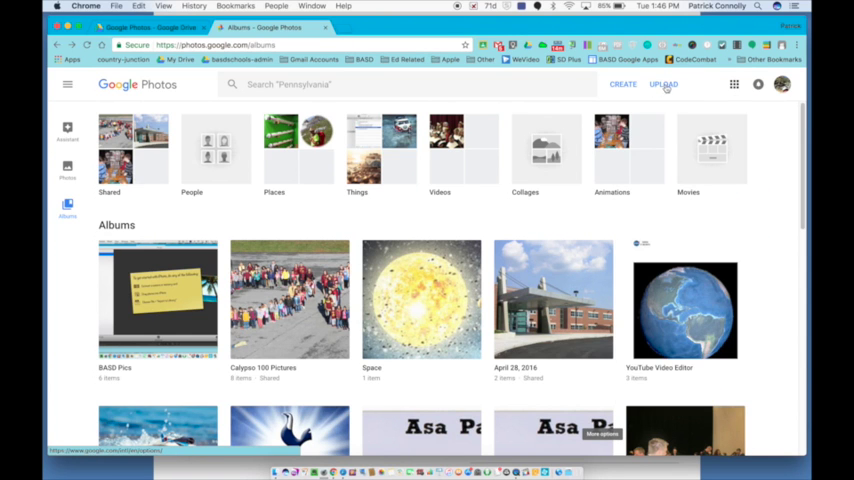
pyautogui.click(664, 84)
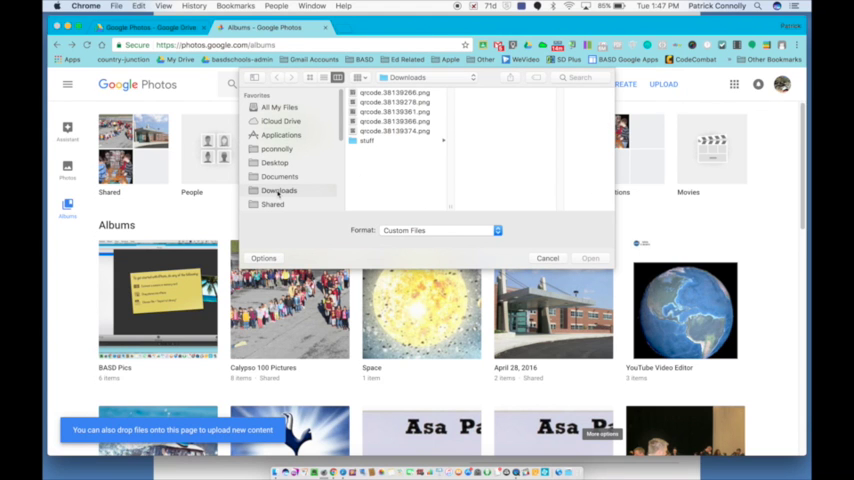
pyautogui.click(392, 132)
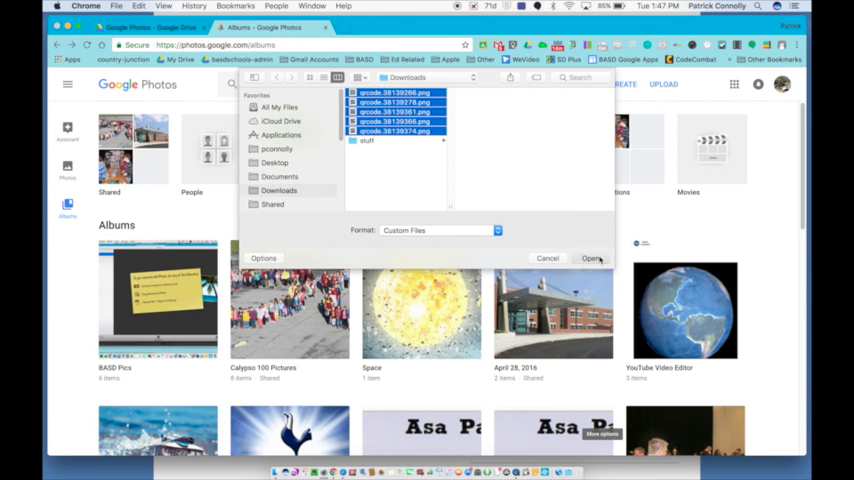
pyautogui.click(592, 258)
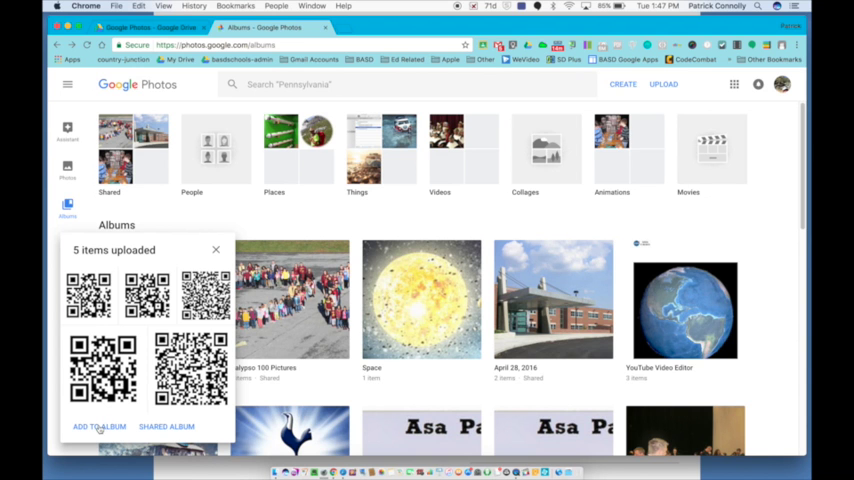
# Step: Add the uploaded QR code images to a new album titled 'Codes'
pyautogui.click(100, 426)
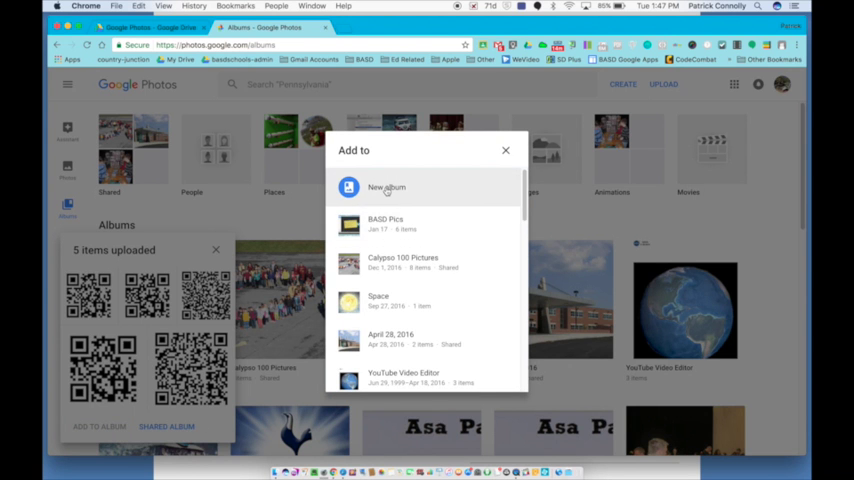
pyautogui.click(386, 188)
pyautogui.write('Q')
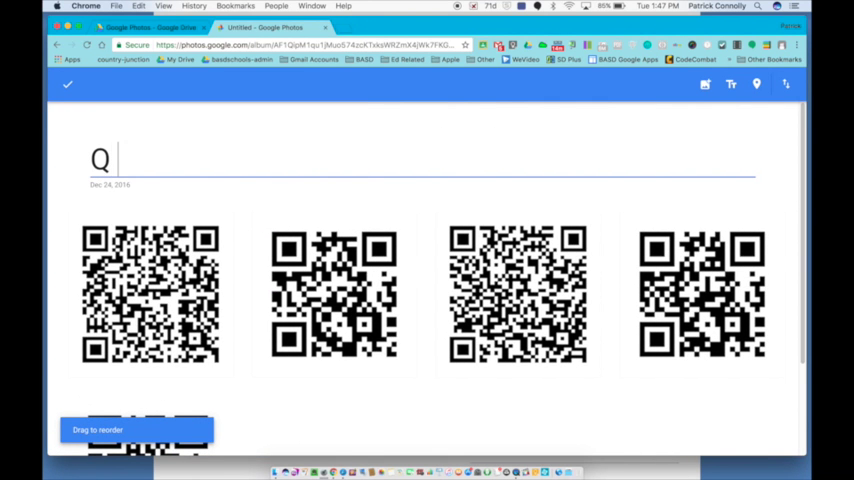
pyautogui.write('Codes')
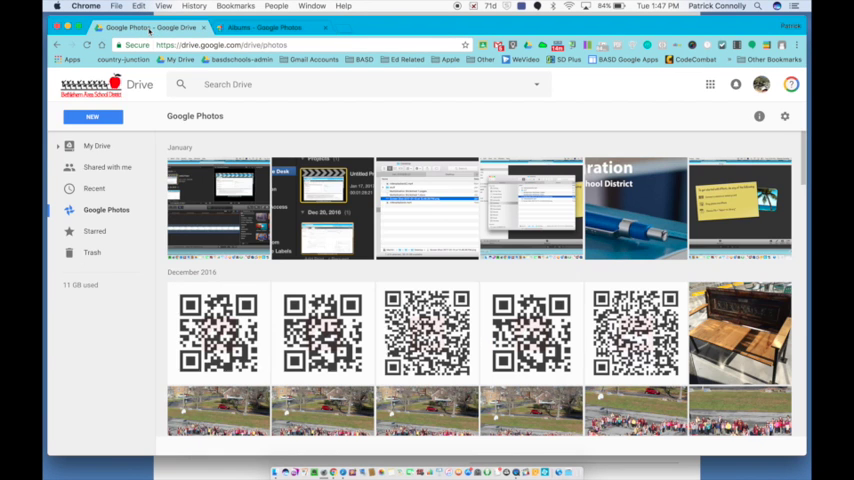
# Step: Show the Google Photos folder in My Drive with the new QR codes and bring up the New file choices
pyautogui.click(96, 144)
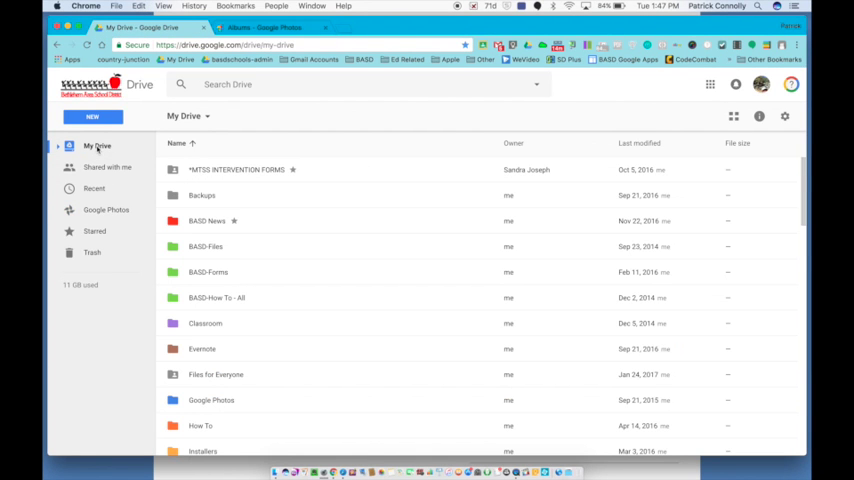
pyautogui.click(106, 210)
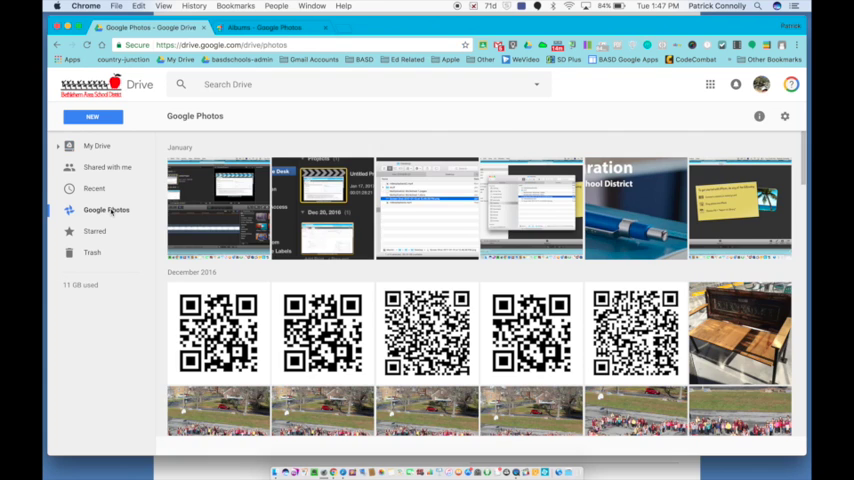
pyautogui.click(106, 208)
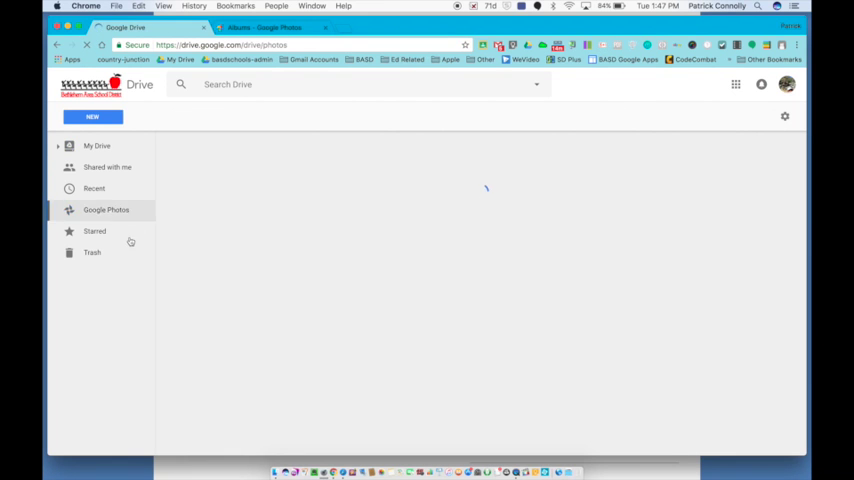
pyautogui.click(106, 208)
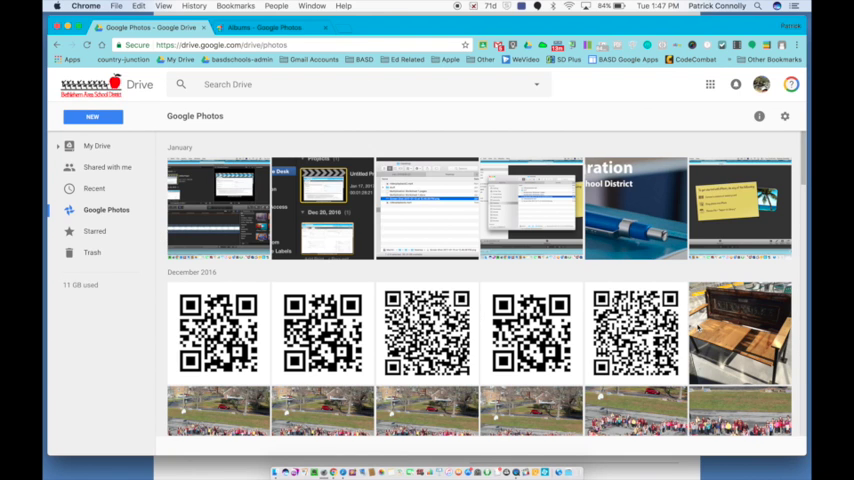
pyautogui.moveTo(124, 108)
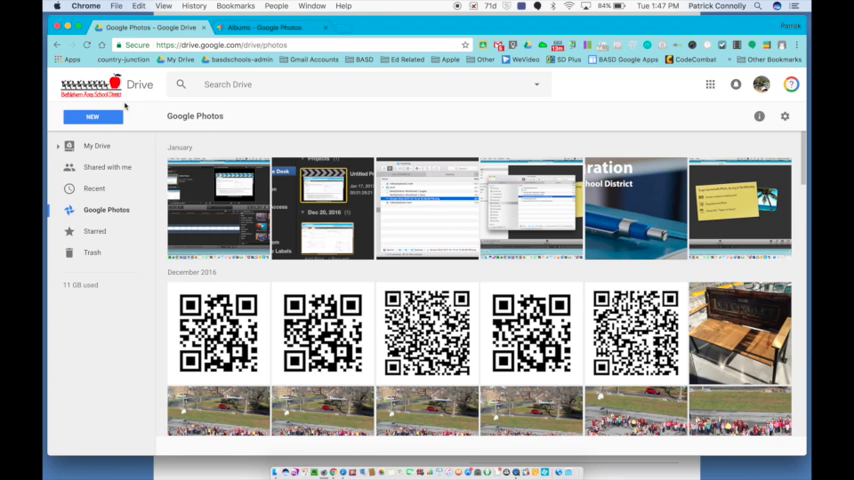
pyautogui.click(92, 116)
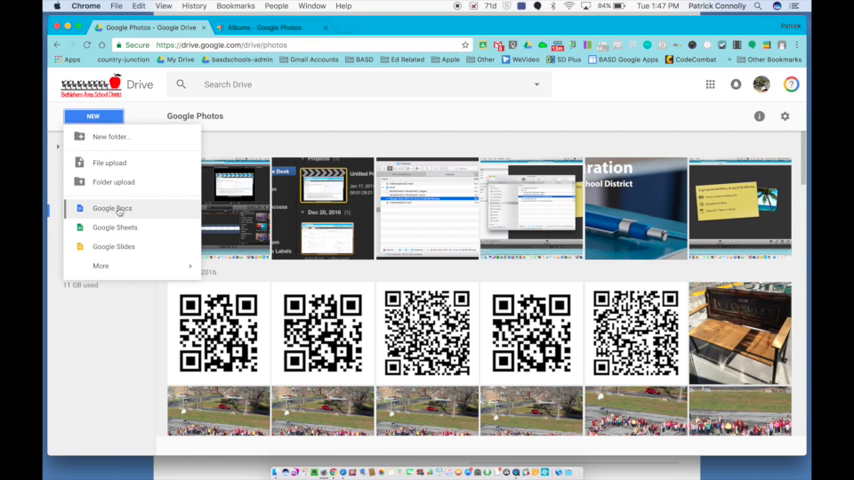
# Step: Create a new Google Slides presentation and rename it 'testslide'
pyautogui.click(92, 116)
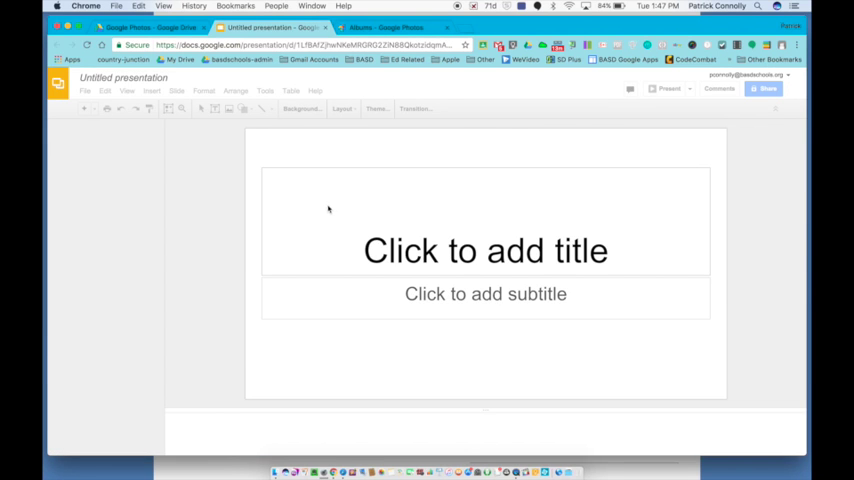
pyautogui.click(376, 108)
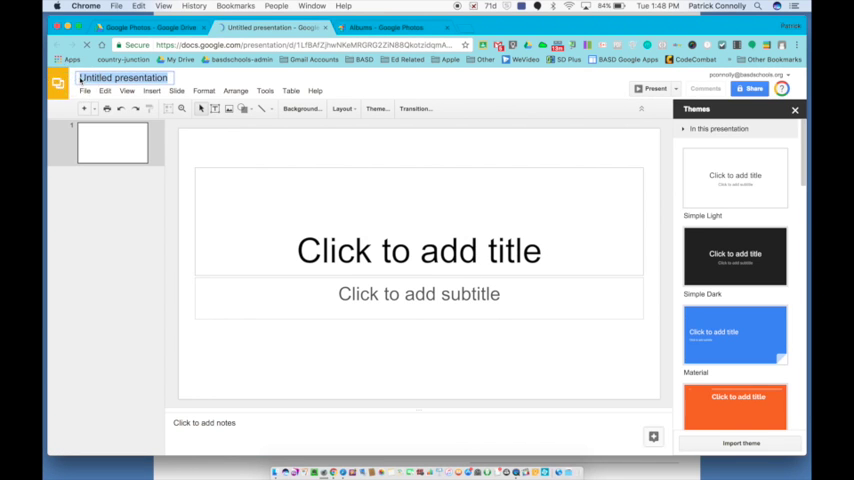
pyautogui.write('testslide')
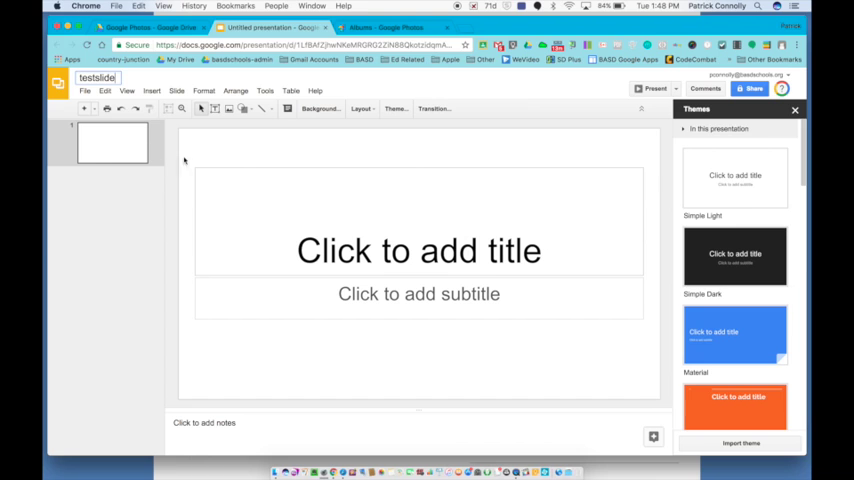
# Step: Fill the title slide with 'Test' and subtitle 'By Me', then add a second blank slide
pyautogui.click(420, 250)
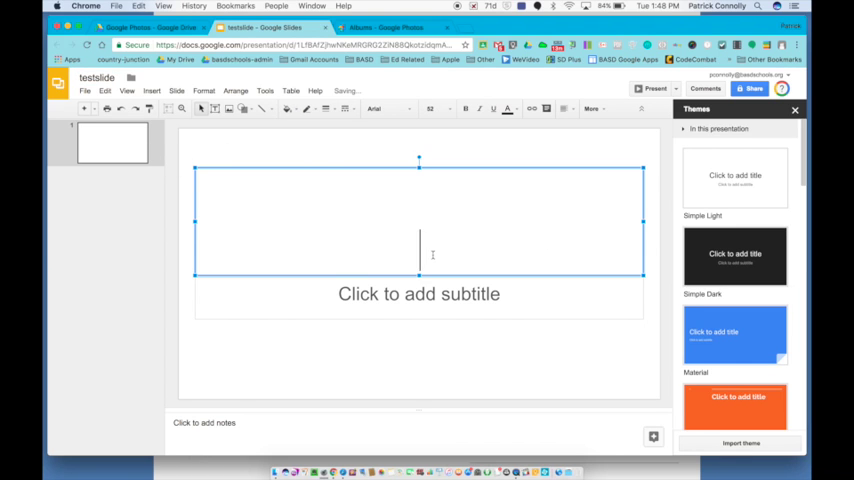
pyautogui.write('Test')
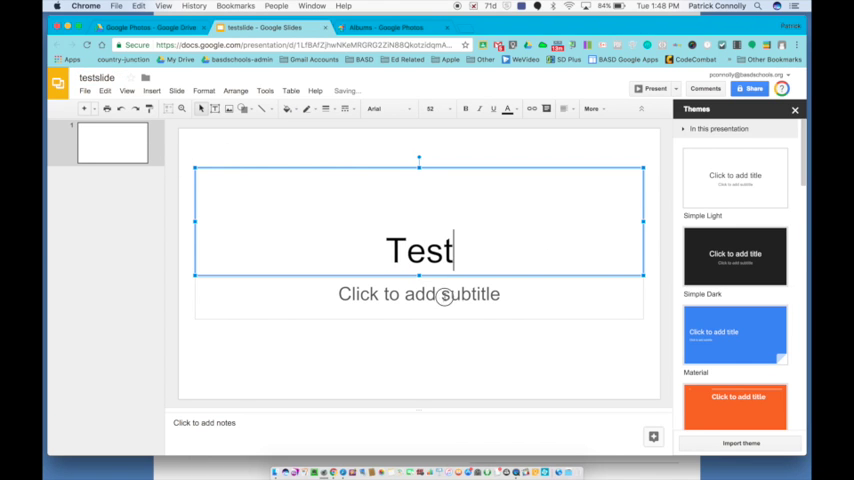
pyautogui.write('By Me')
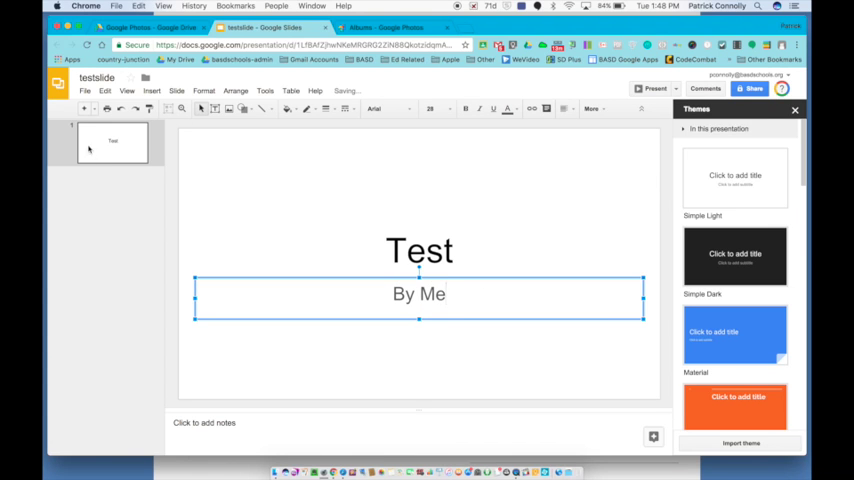
pyautogui.click(84, 110)
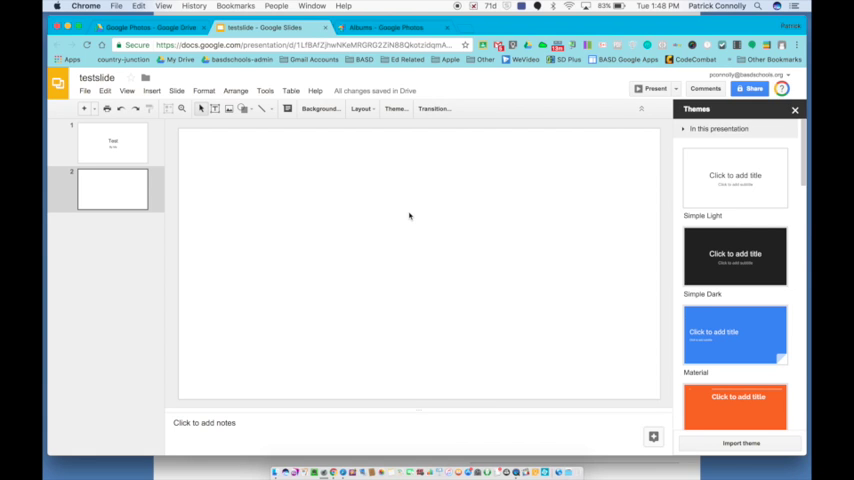
pyautogui.moveTo(414, 218)
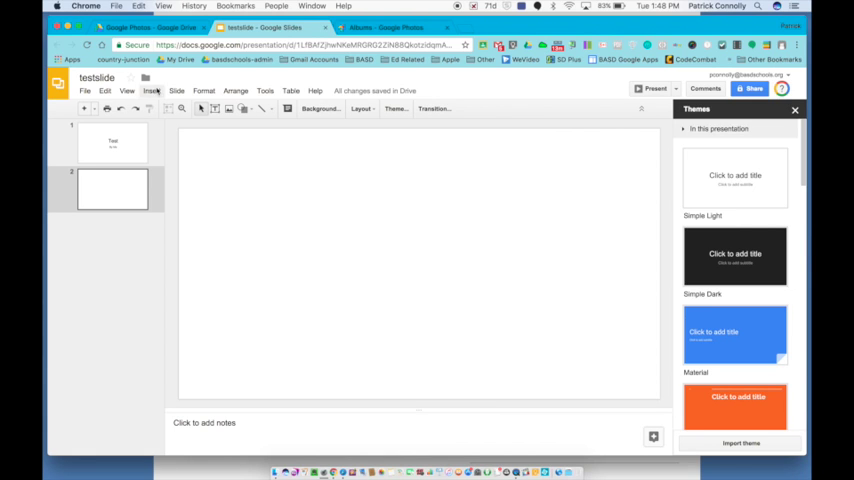
# Step: Bring up the Insert image dialog on the blank second slide
pyautogui.click(152, 92)
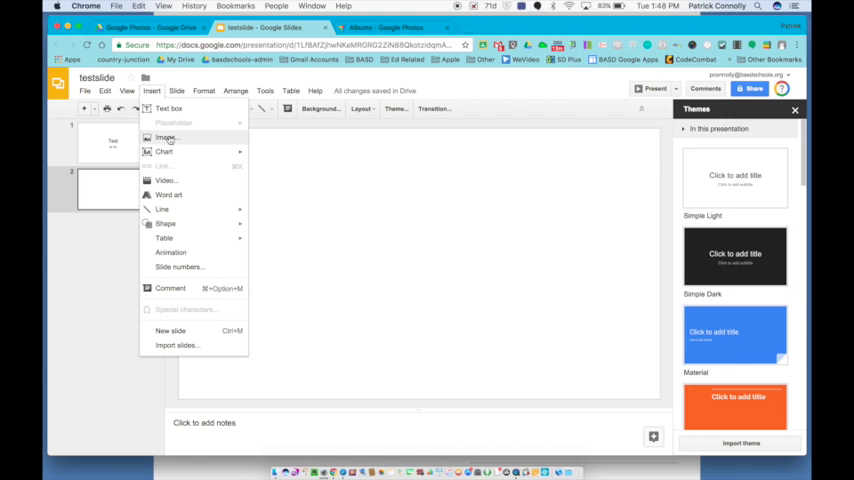
pyautogui.click(164, 136)
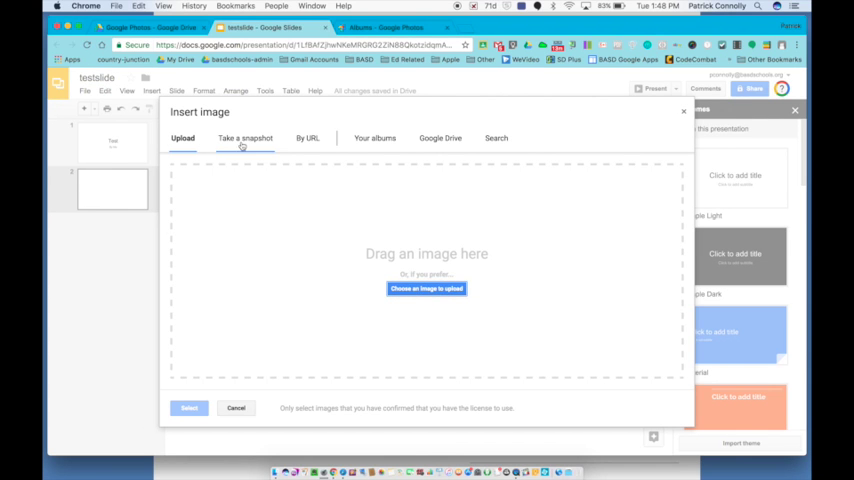
# Step: Browse the Google Photos folder in Google Drive as the image source, sorted by last modified
pyautogui.click(376, 138)
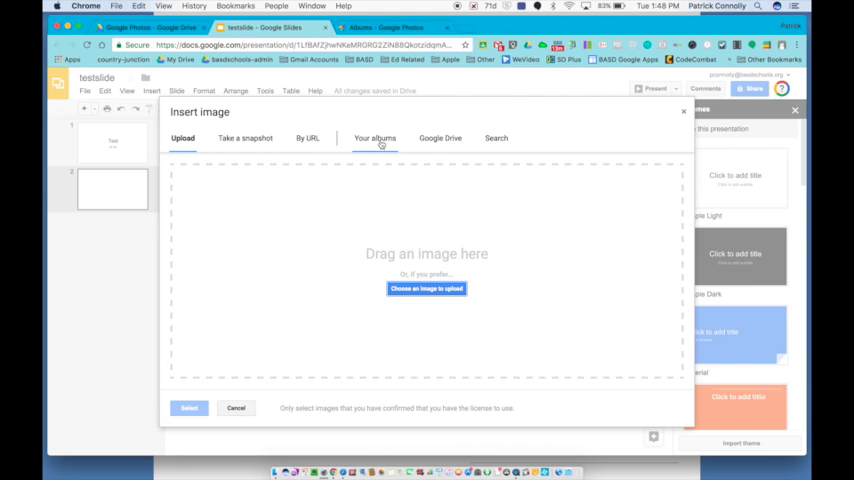
pyautogui.click(376, 138)
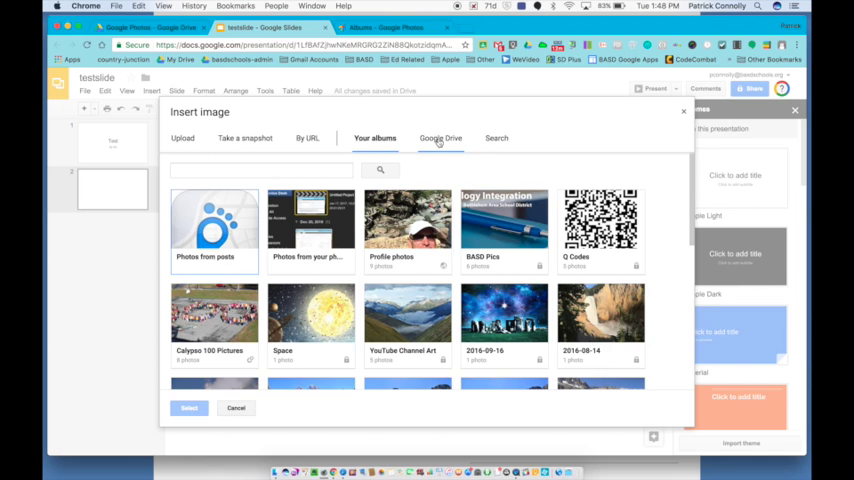
pyautogui.click(440, 138)
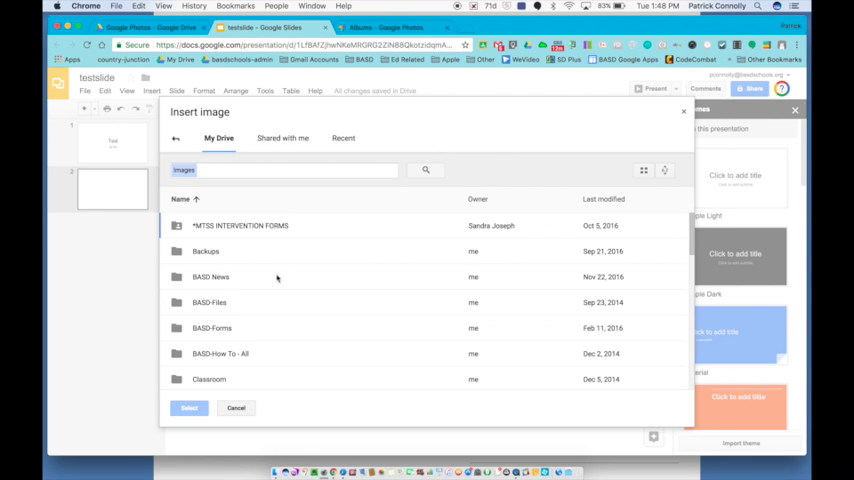
pyautogui.scroll(-3)
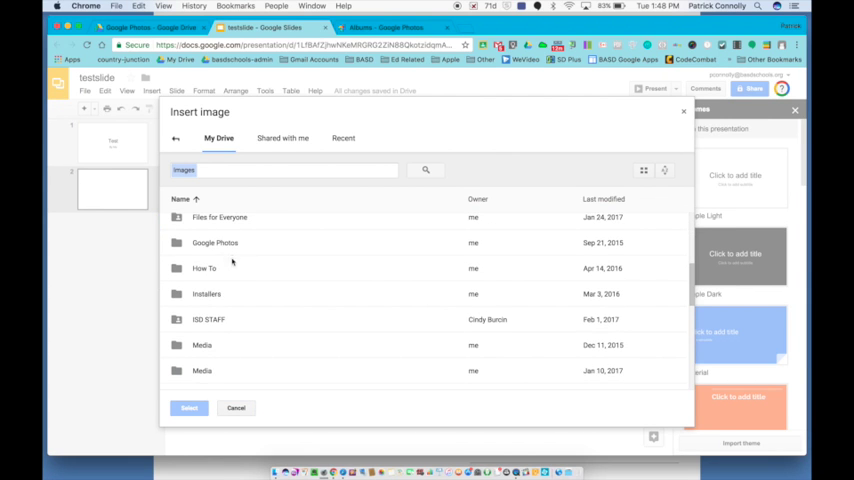
pyautogui.doubleClick(216, 242)
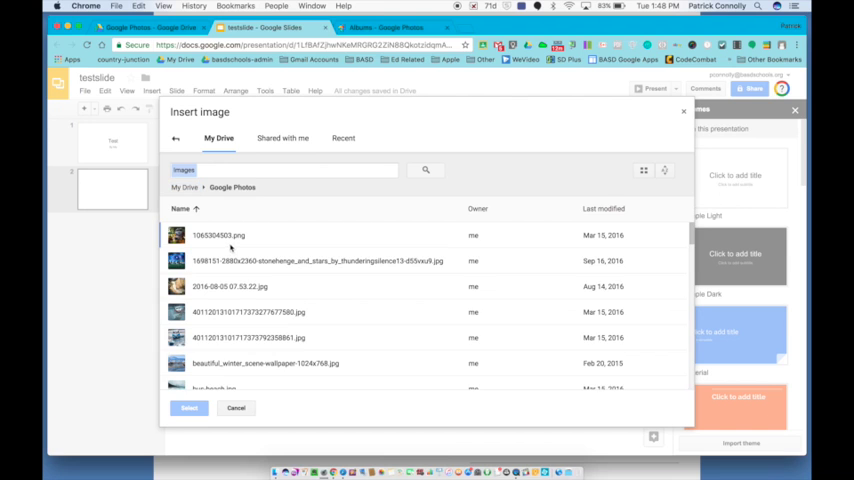
pyautogui.click(604, 208)
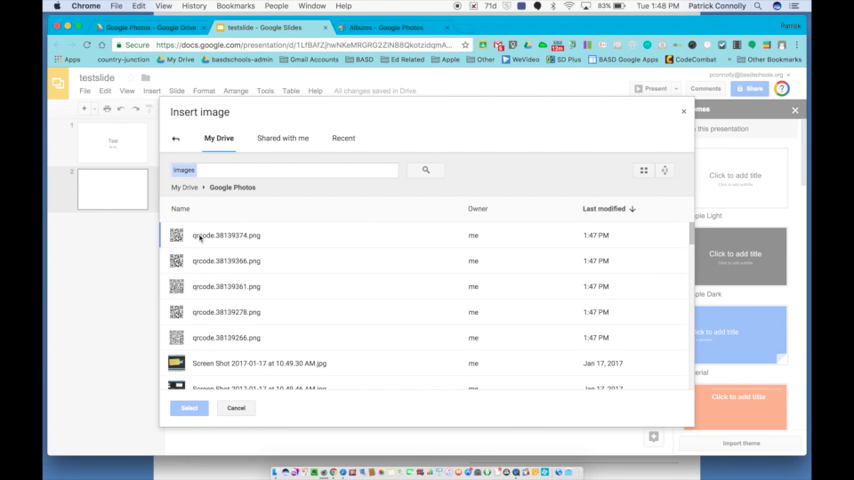
# Step: Choose a qrcode PNG and insert it onto the second slide
pyautogui.click(226, 260)
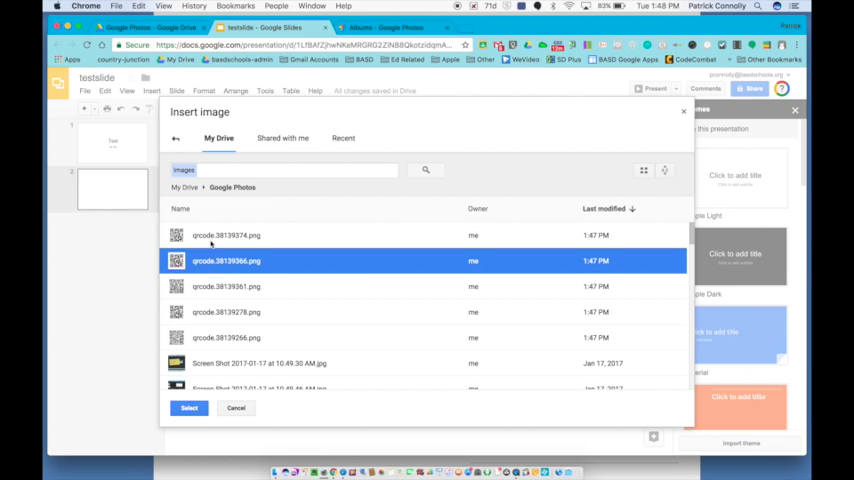
pyautogui.click(224, 286)
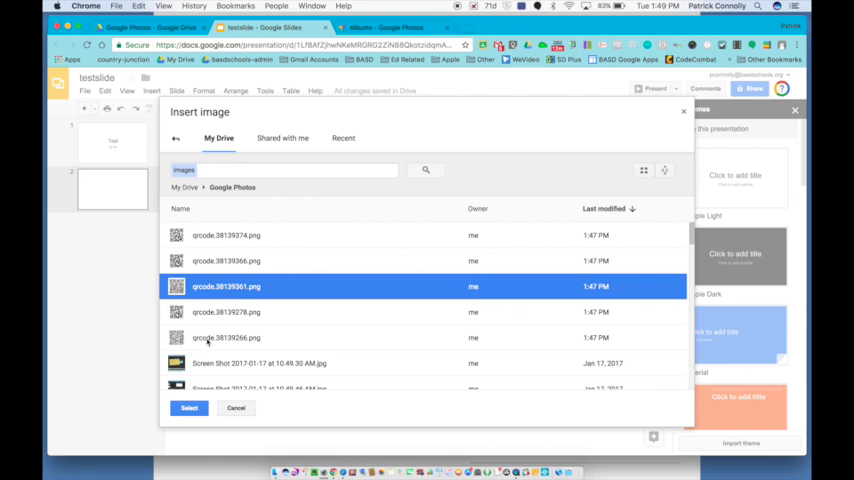
pyautogui.click(224, 312)
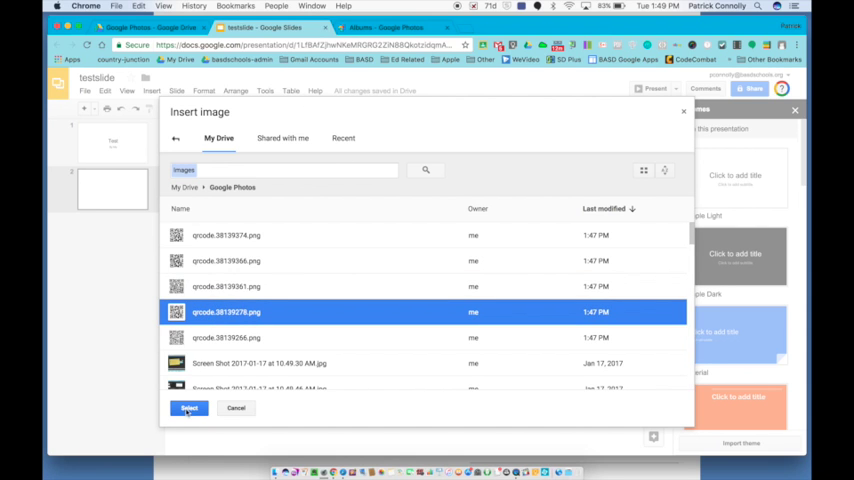
pyautogui.click(188, 408)
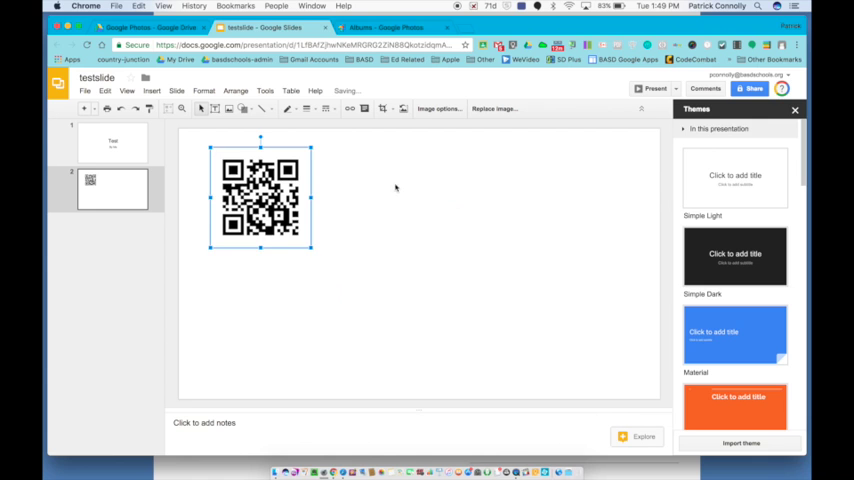
# Step: Start inserting another image and browse to the QR Codes album under Your albums
pyautogui.click(152, 90)
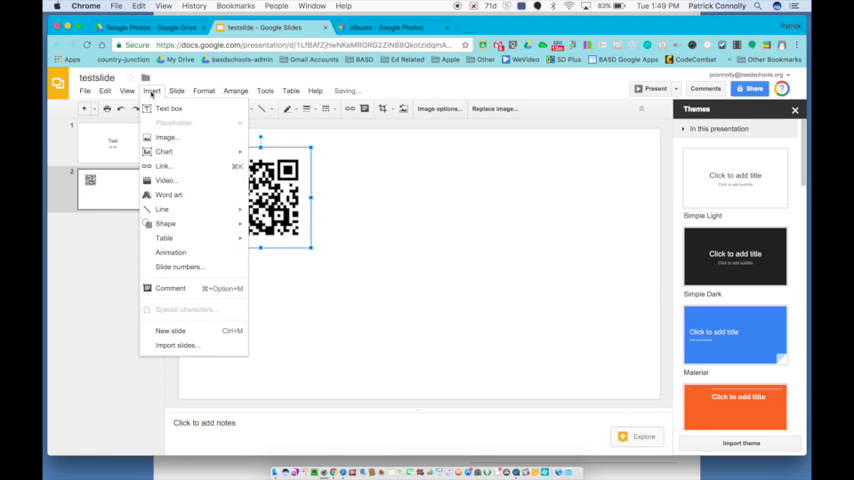
pyautogui.click(164, 136)
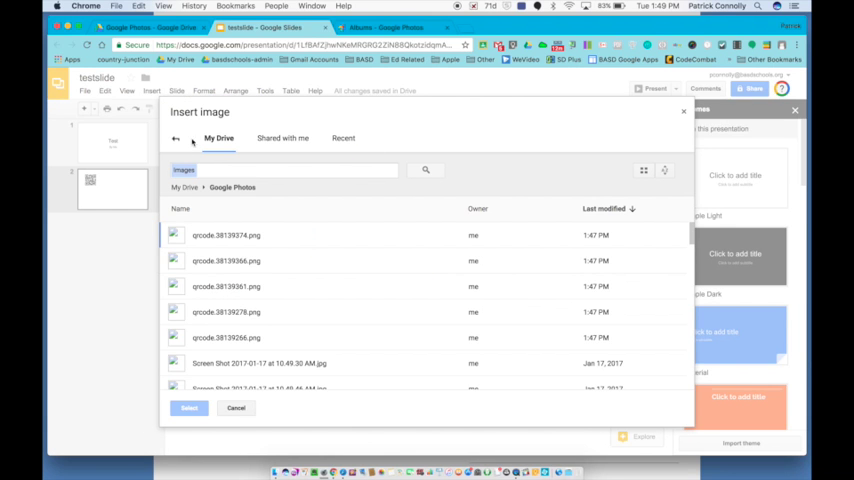
pyautogui.click(182, 138)
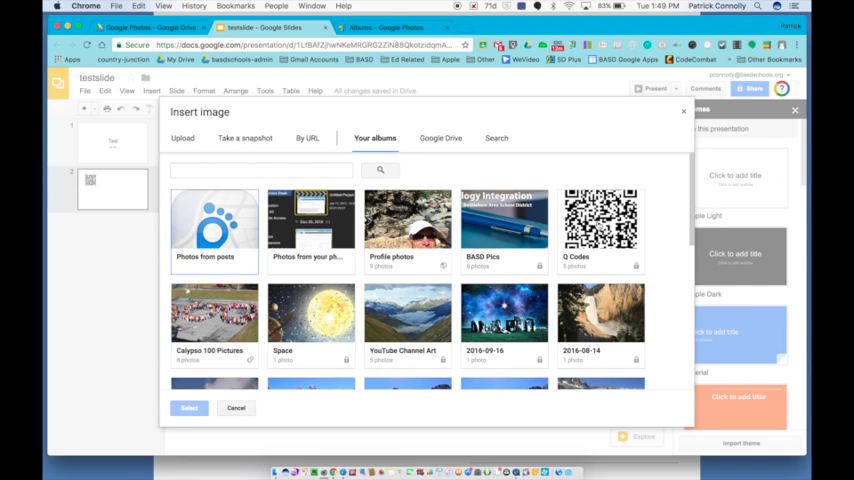
pyautogui.click(600, 218)
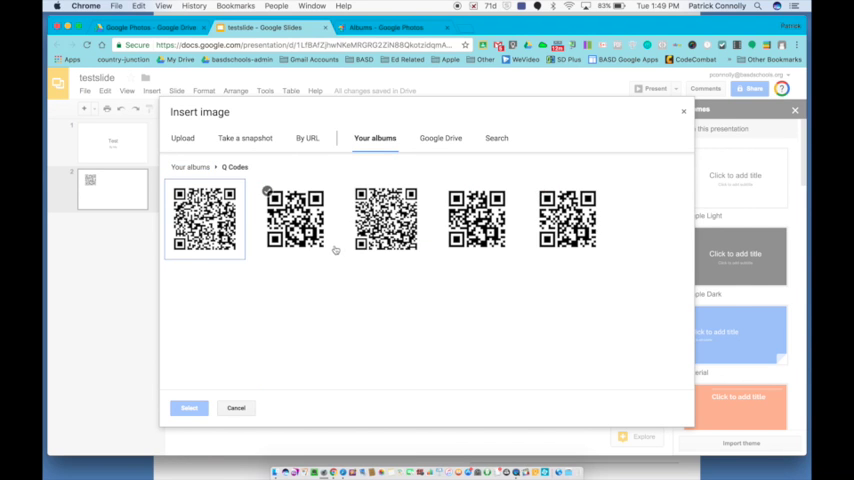
# Step: Insert the first QR code from the album beside the first image, then return to the Drive tab
pyautogui.click(296, 218)
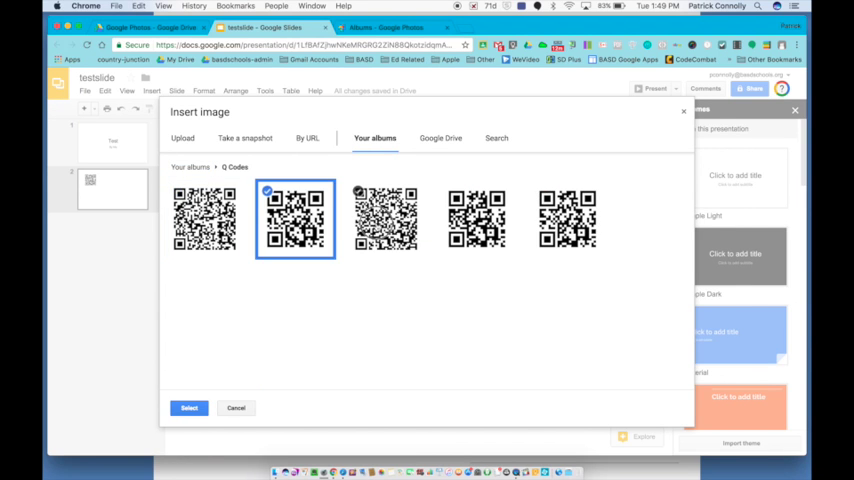
pyautogui.click(204, 218)
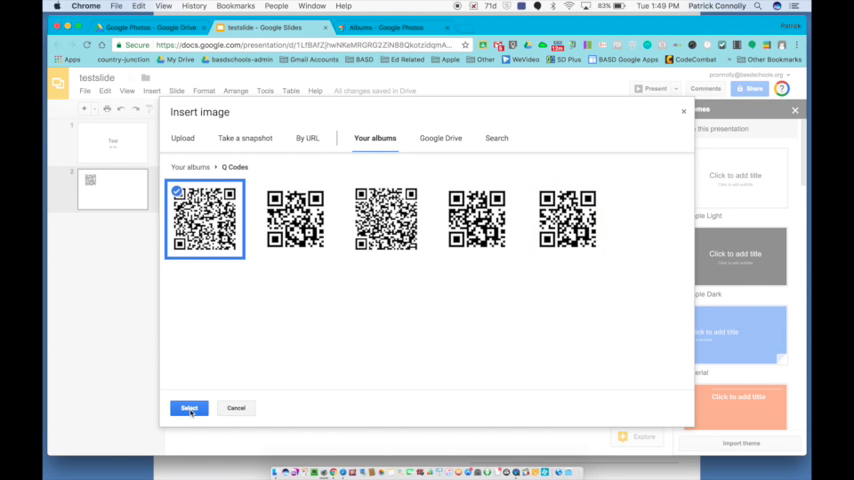
pyautogui.click(188, 408)
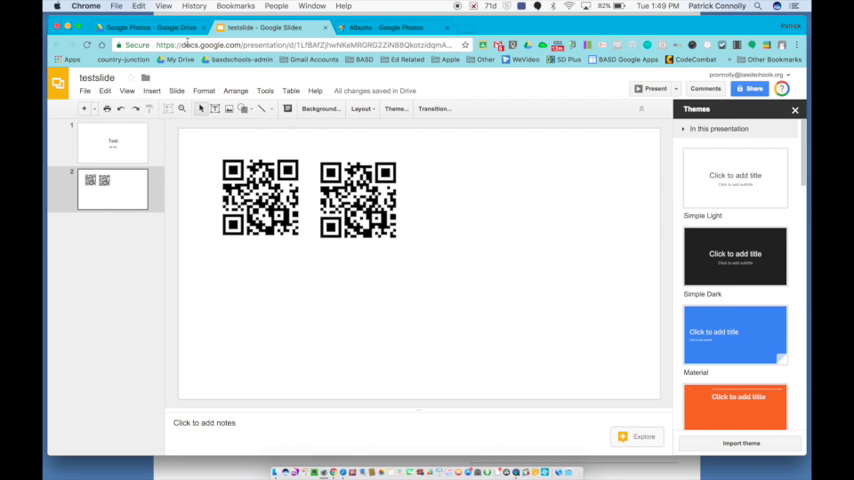
pyautogui.click(140, 28)
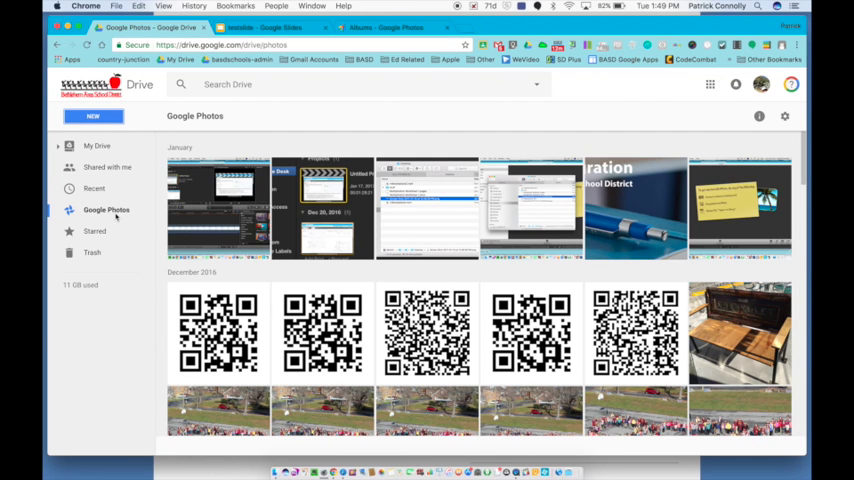
pyautogui.moveTo(116, 216)
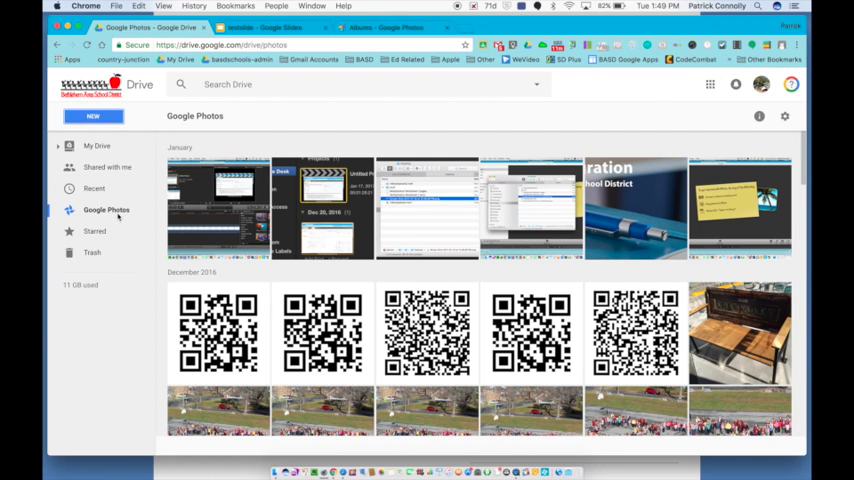